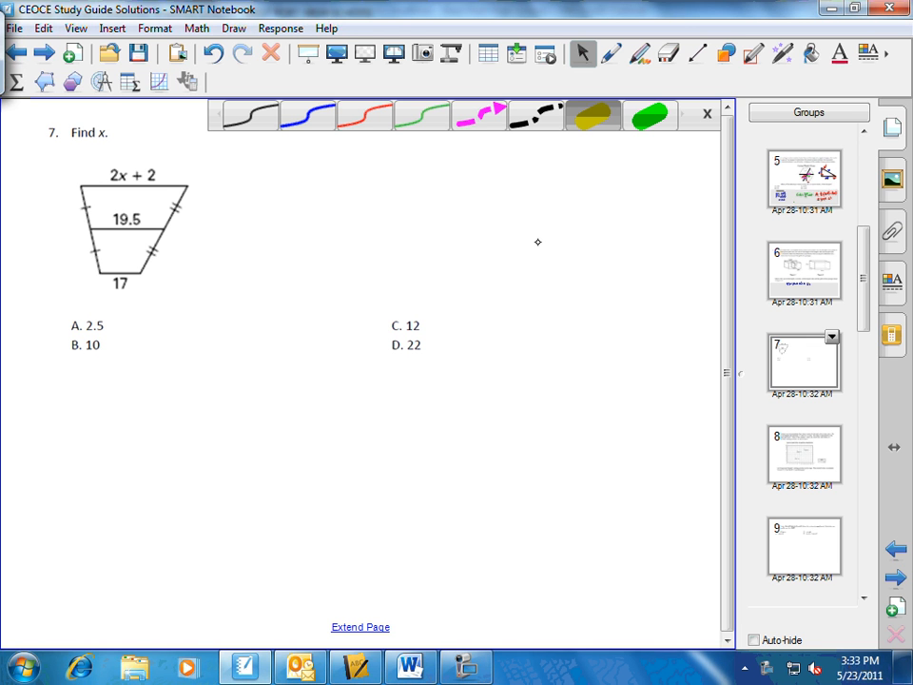
pyautogui.moveTo(97, 150)
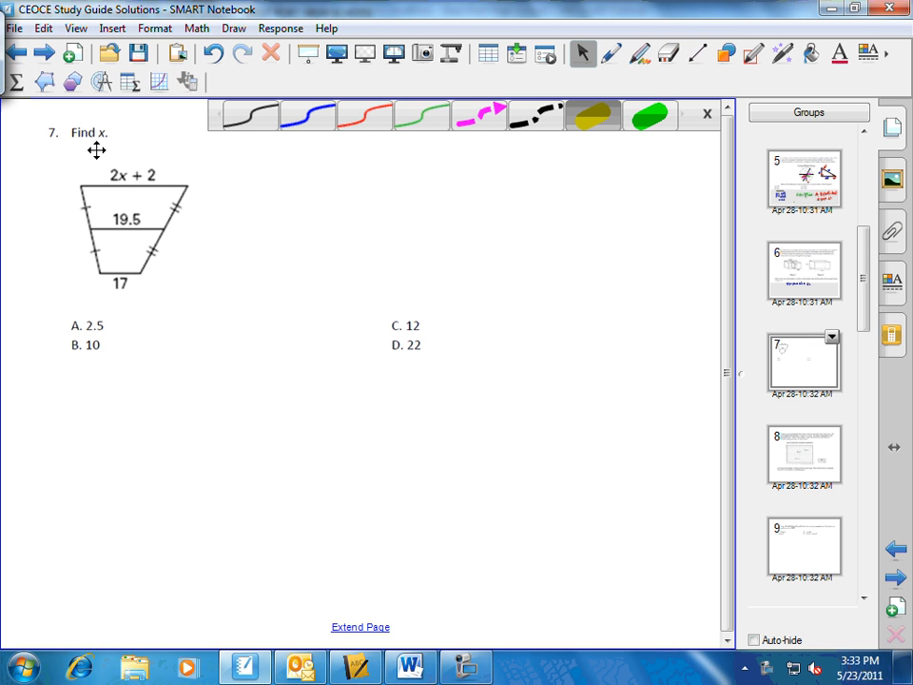
pyautogui.moveTo(149, 182)
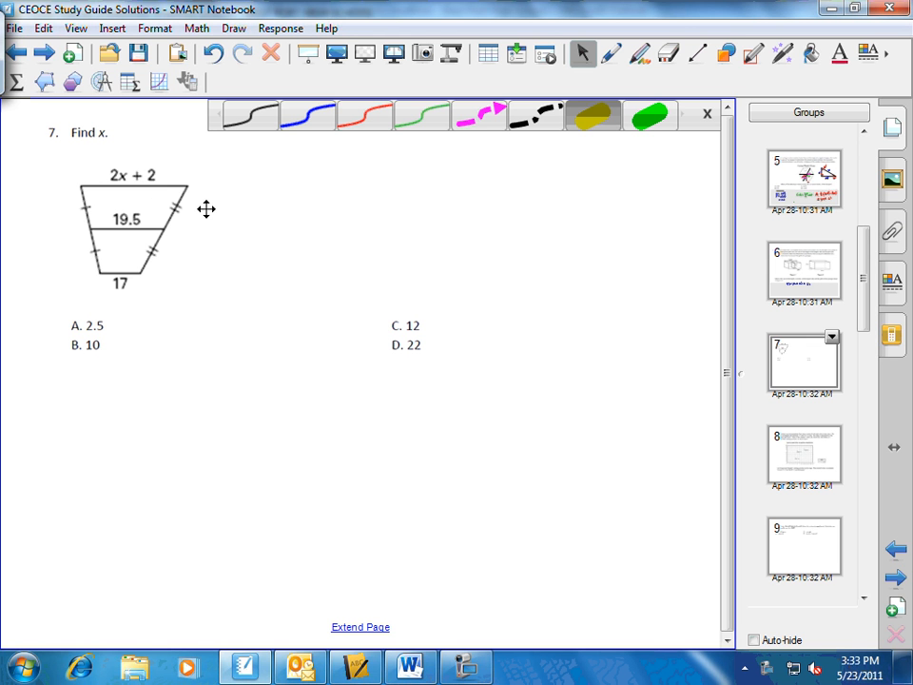
pyautogui.moveTo(202, 211)
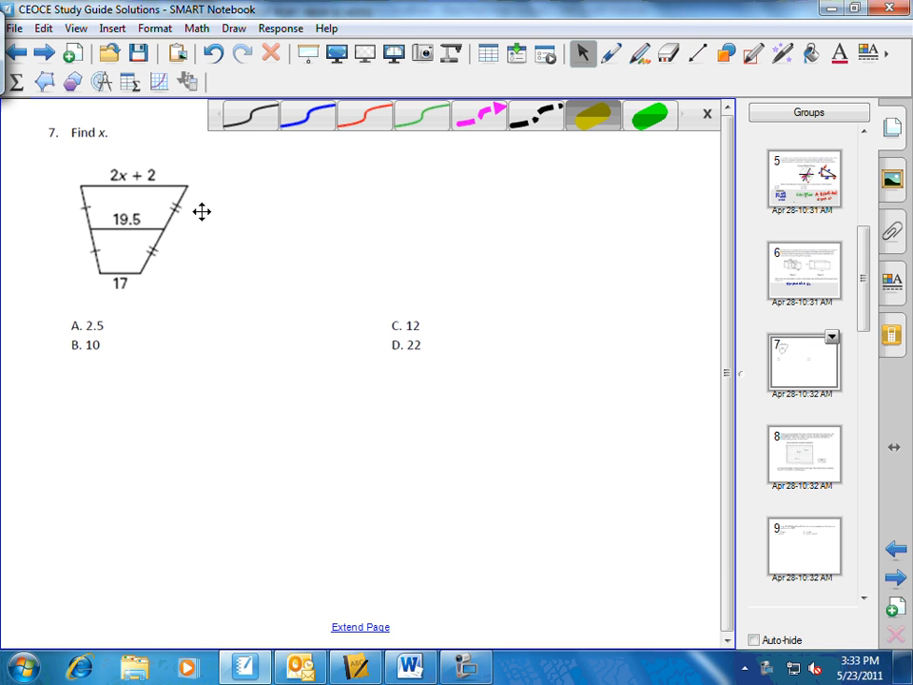
pyautogui.moveTo(145, 228)
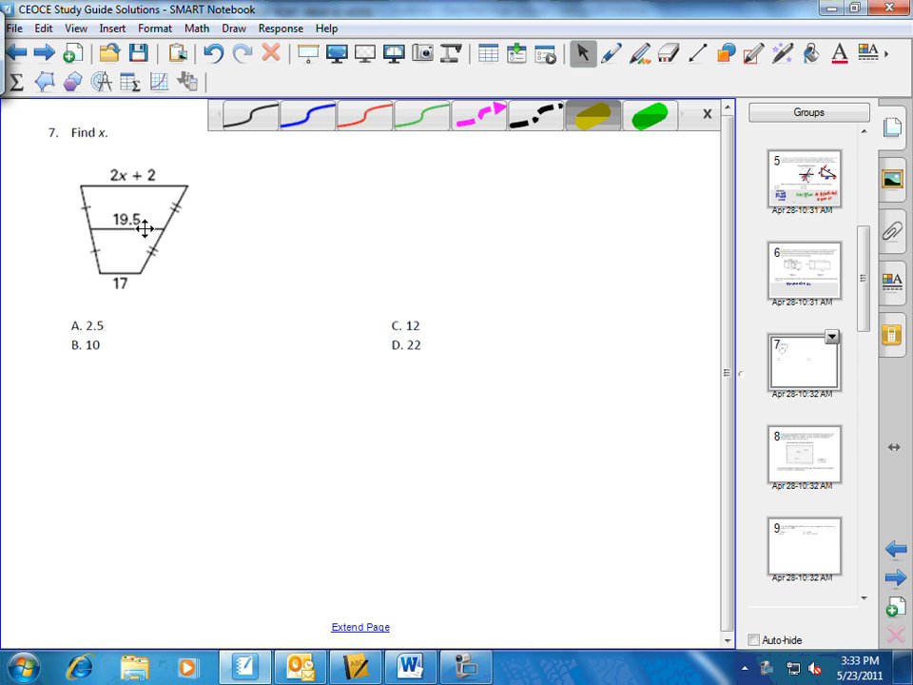
pyautogui.moveTo(87, 226)
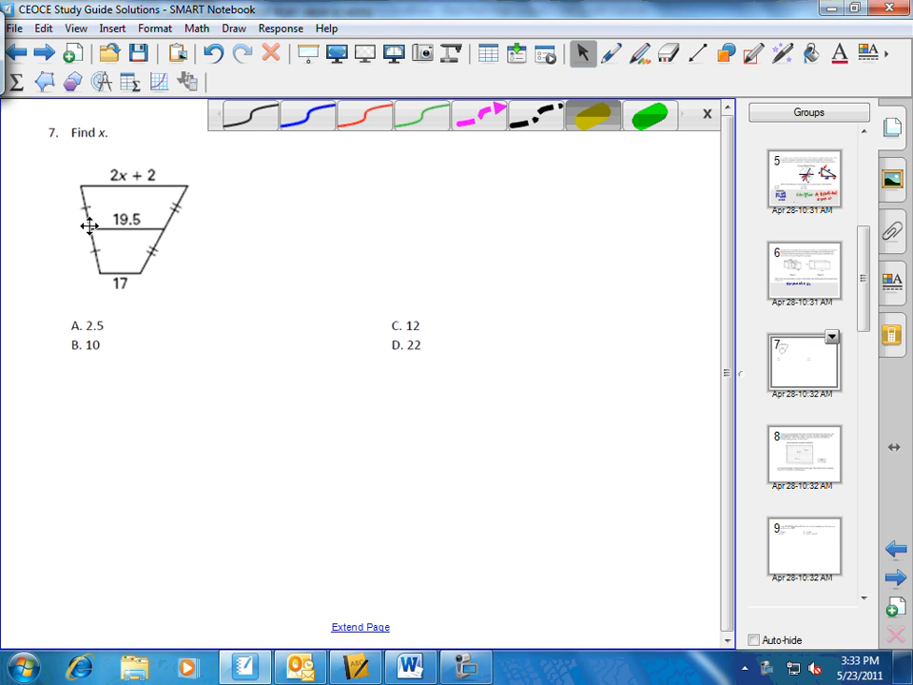
pyautogui.moveTo(94, 205)
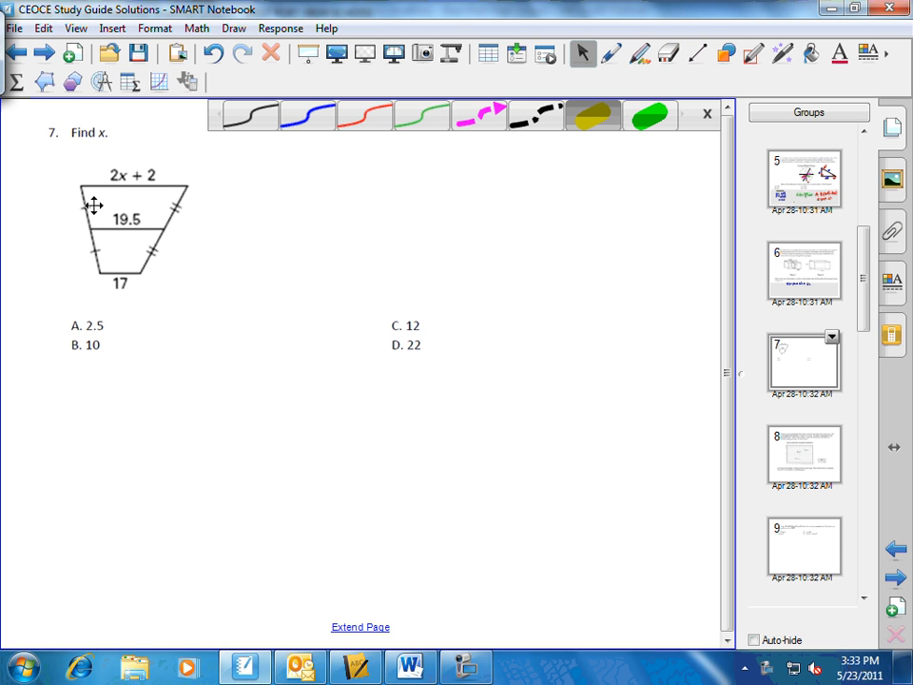
pyautogui.moveTo(87, 205)
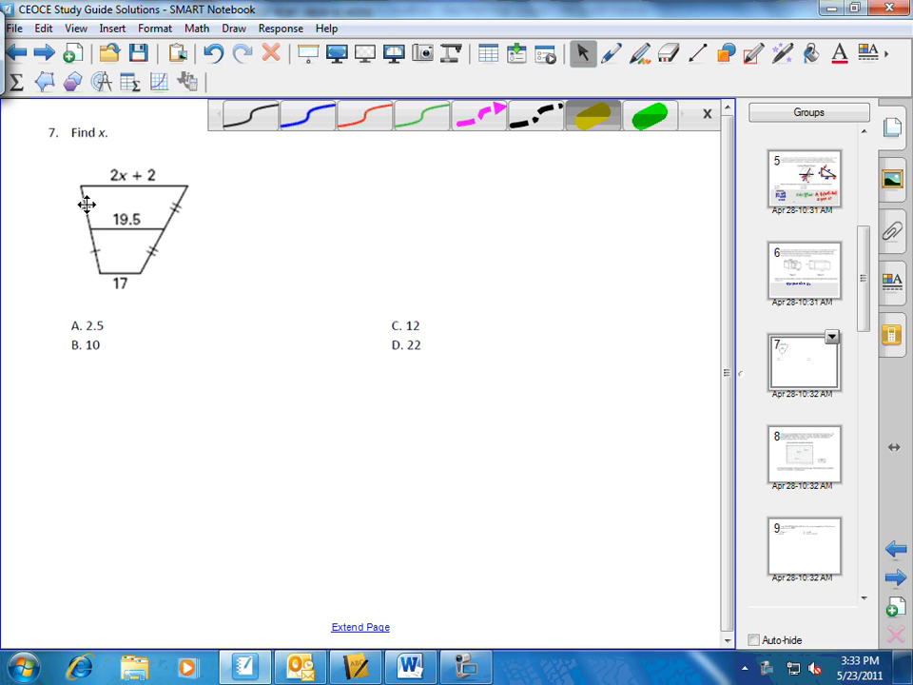
pyautogui.moveTo(171, 194)
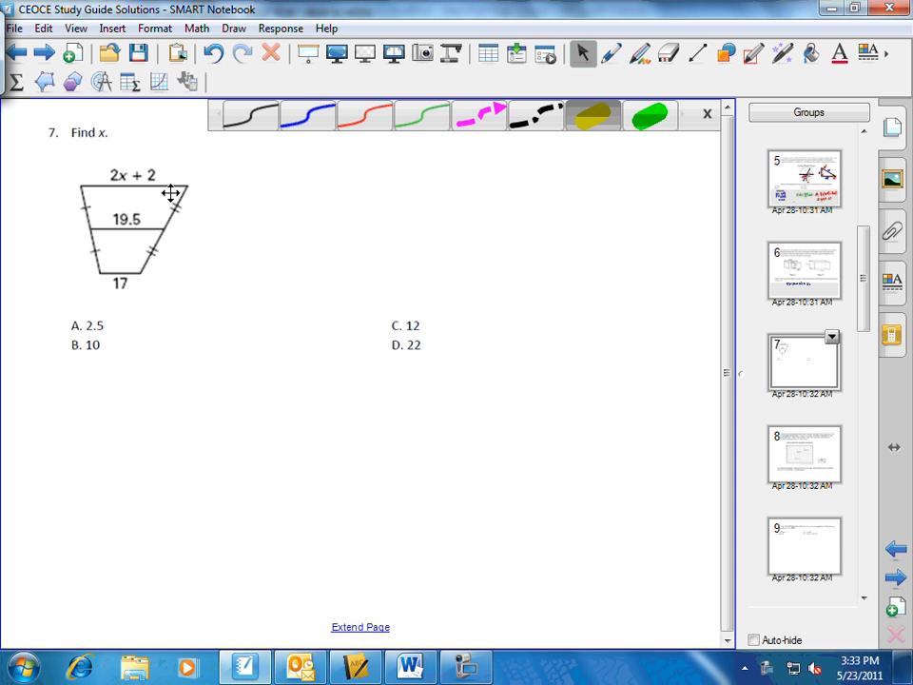
pyautogui.moveTo(88, 228)
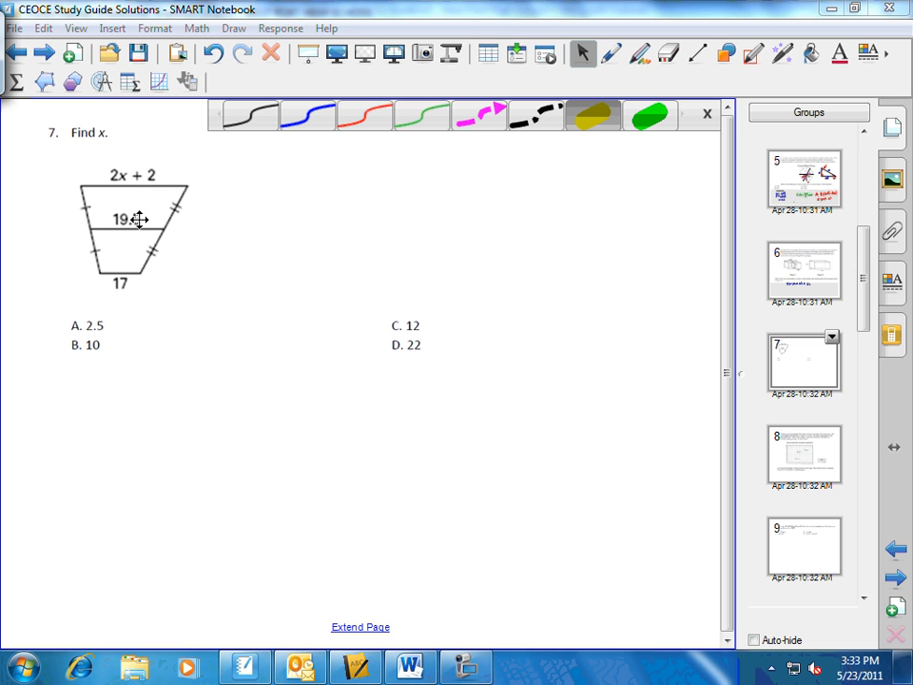
pyautogui.moveTo(135, 228)
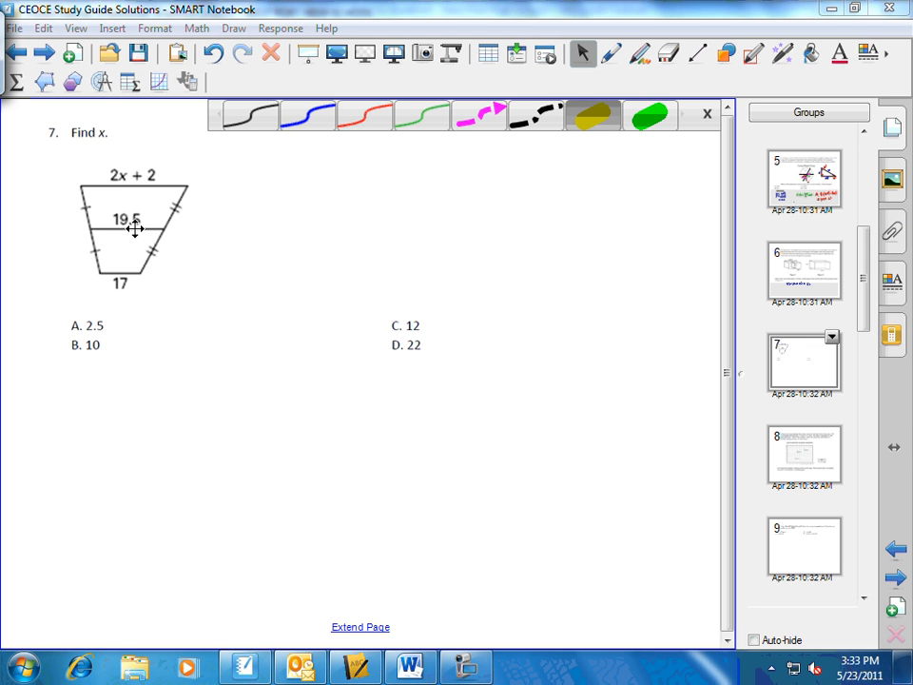
pyautogui.moveTo(122, 278)
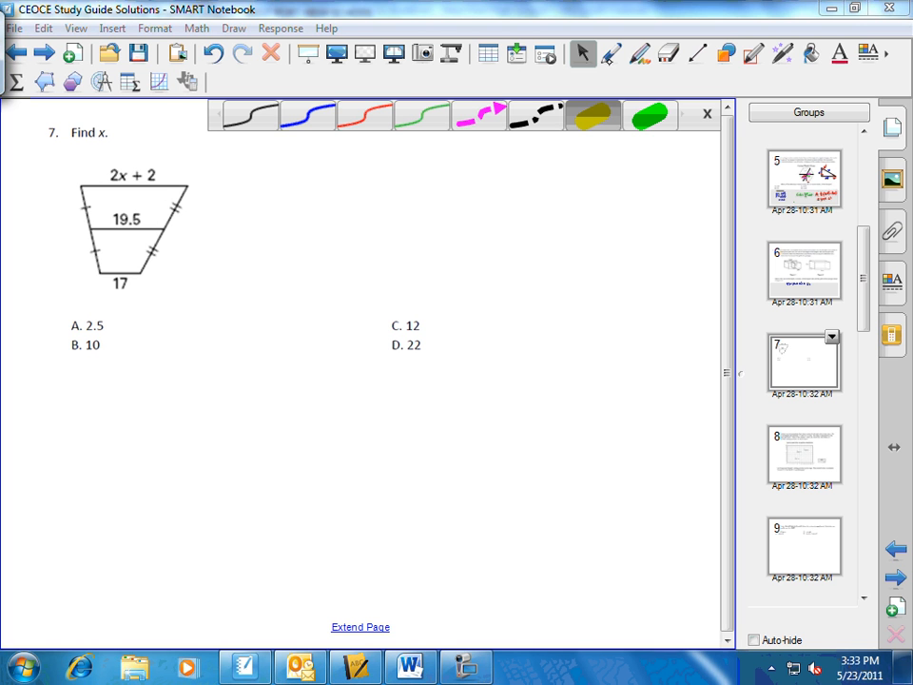
# Write the midsegment equation 19.5 = ½(2x+2+17) in blue ink below the choices.
pyautogui.click(308, 114)
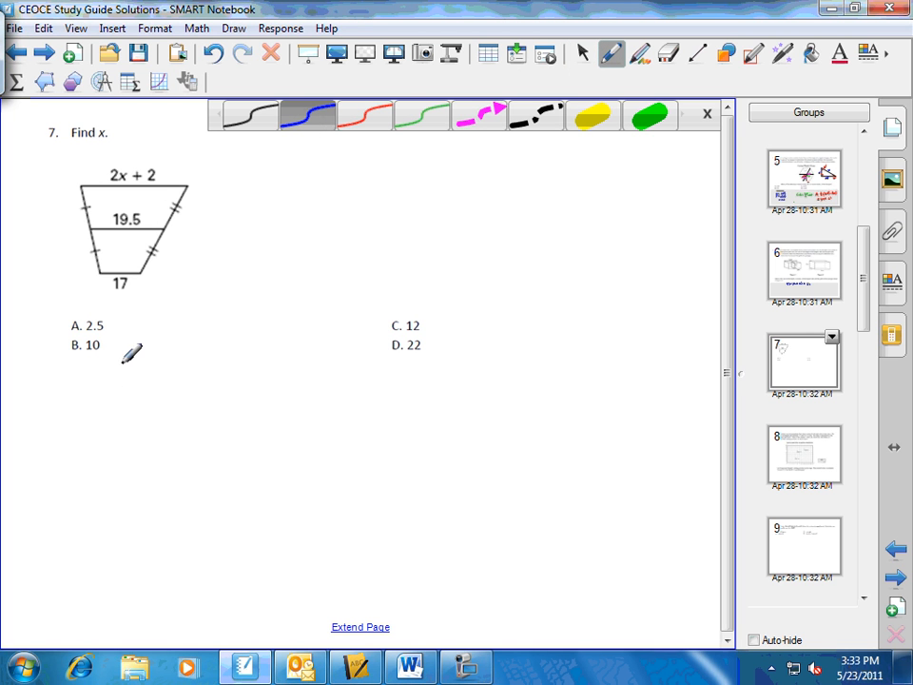
pyautogui.moveTo(111, 394)
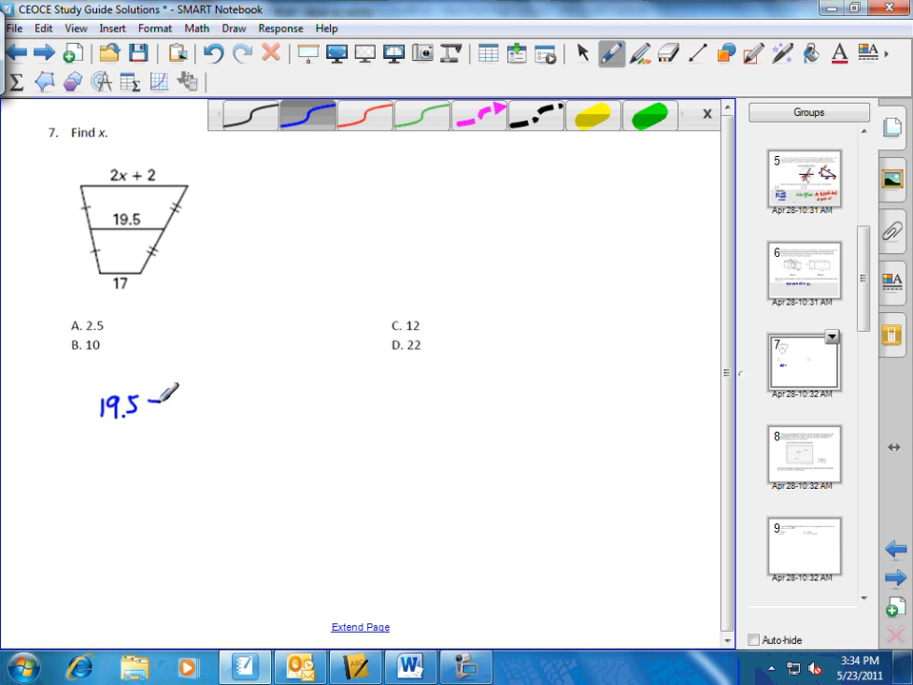
pyautogui.moveTo(142, 409); pyautogui.dragTo(167, 399)
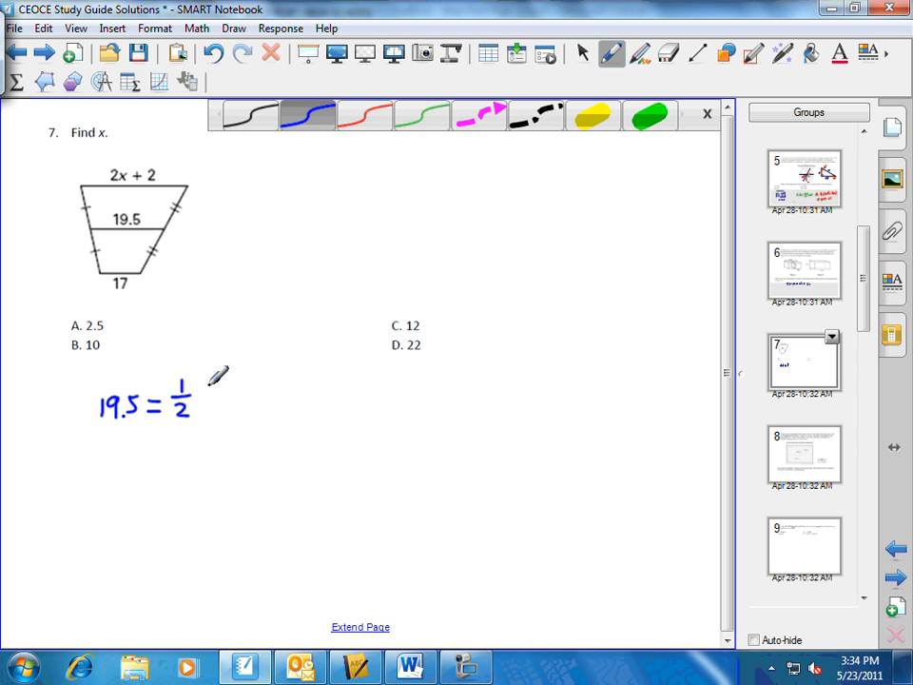
pyautogui.moveTo(199, 384); pyautogui.dragTo(218, 409)
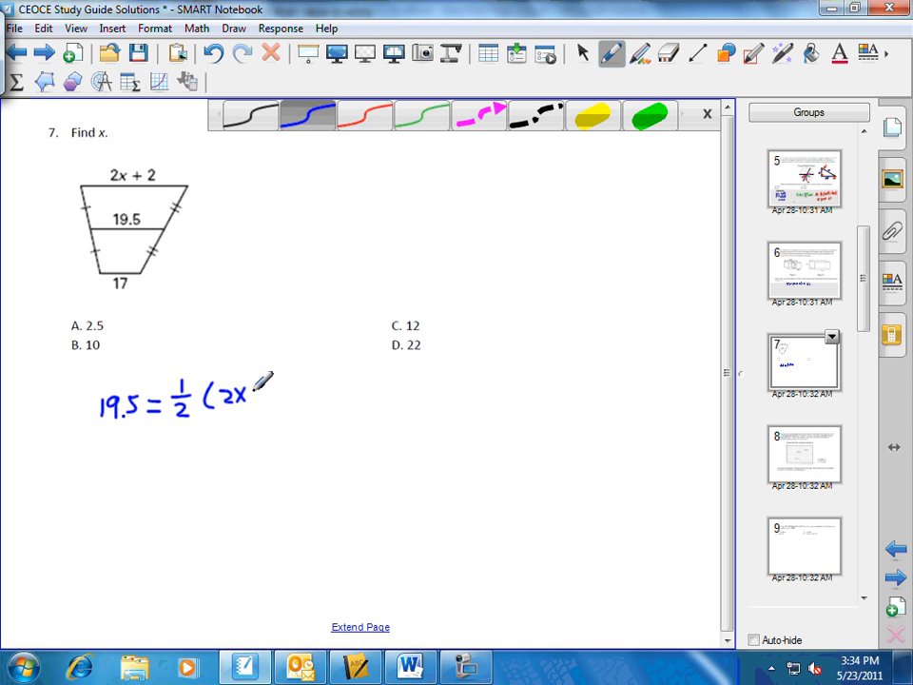
pyautogui.moveTo(244, 394); pyautogui.dragTo(276, 390)
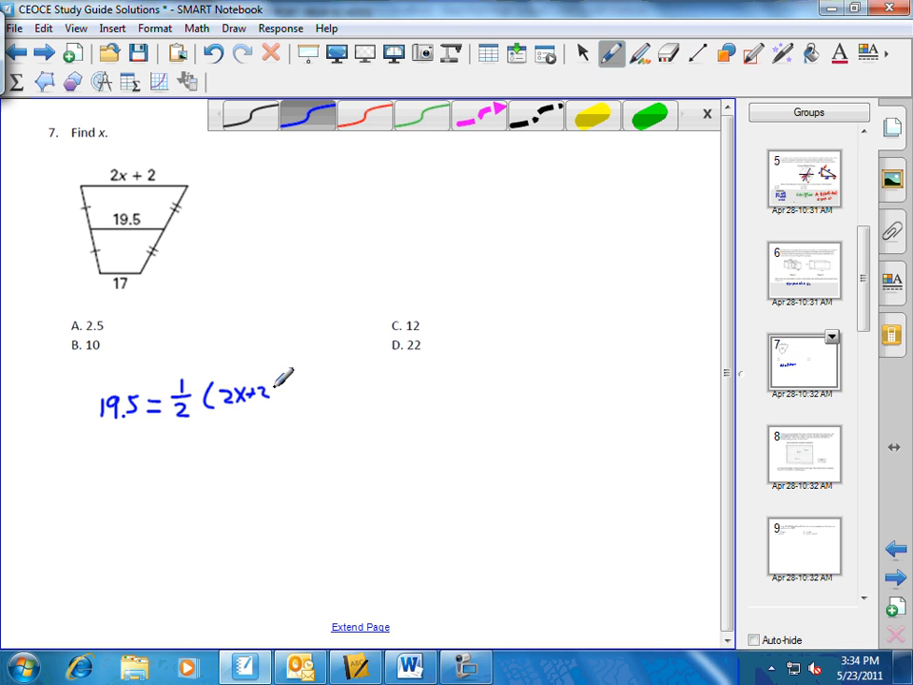
pyautogui.write('+17)')
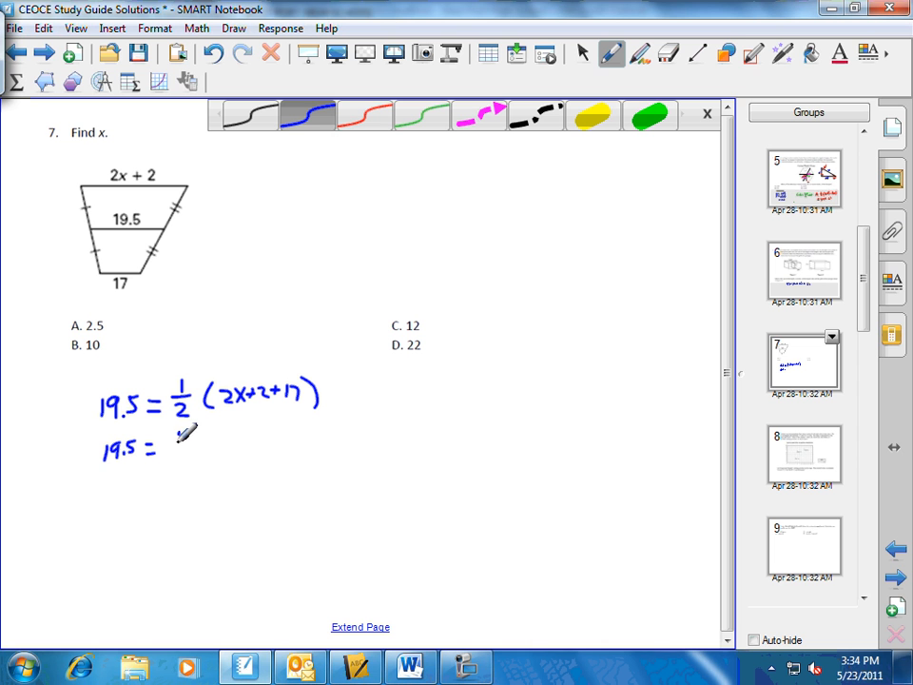
# Write the simplified second line 19.5 = ½(2x+19) beneath it.
pyautogui.moveTo(161, 447); pyautogui.dragTo(200, 447)
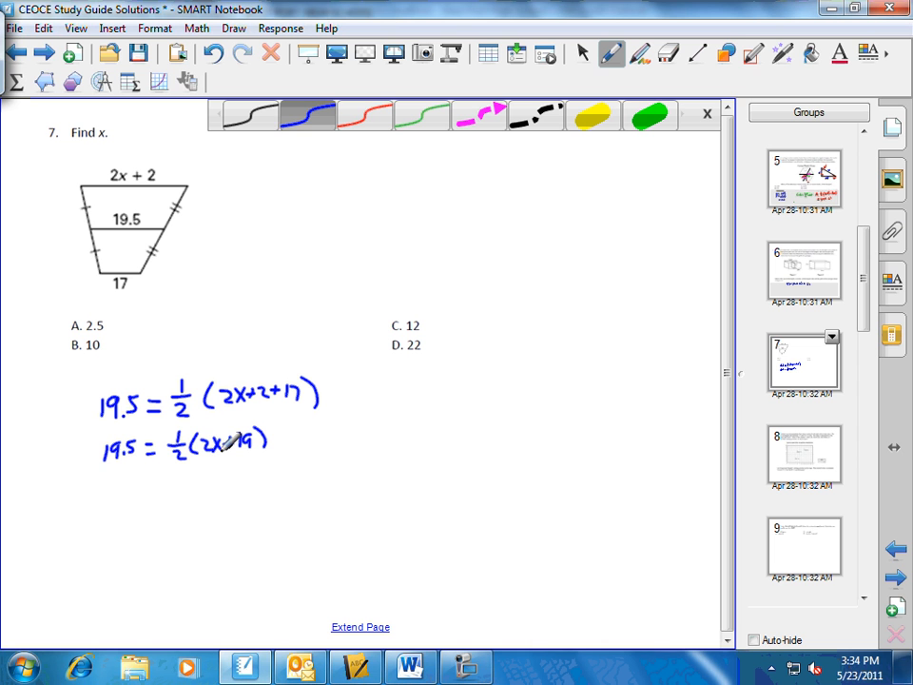
# Mark multiplying both sides by 2 in red, then begin the blue line 39 = 2x+.
pyautogui.click(365, 116)
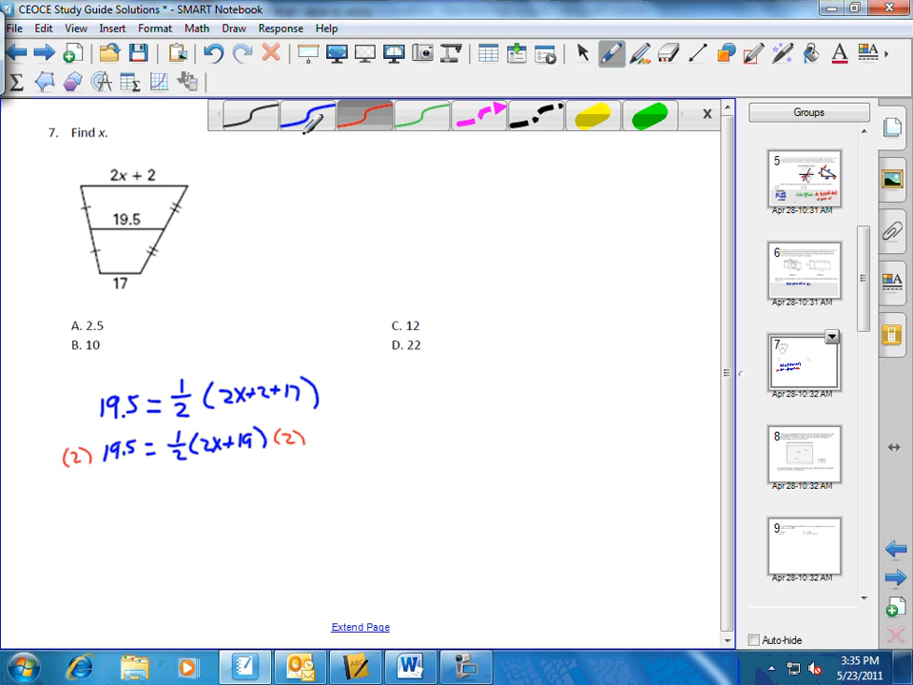
pyautogui.click(309, 114)
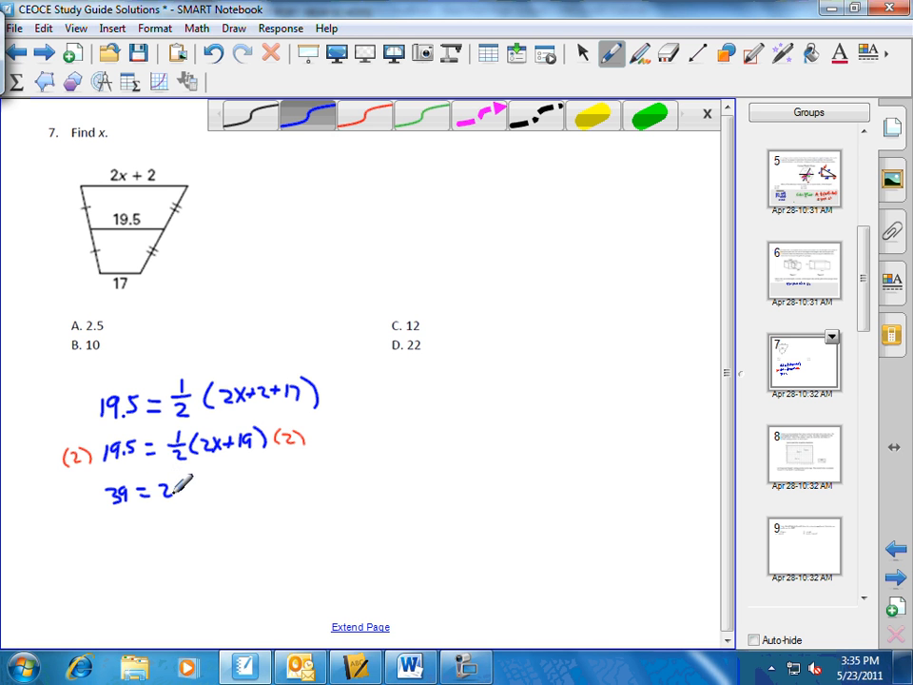
pyautogui.write('2x+')
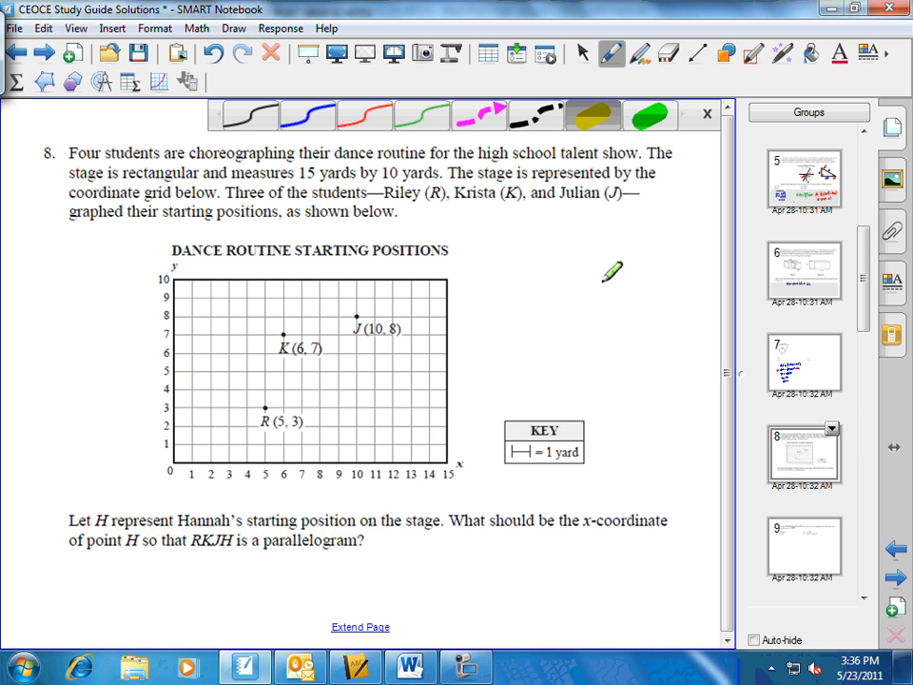
pyautogui.moveTo(314, 257)
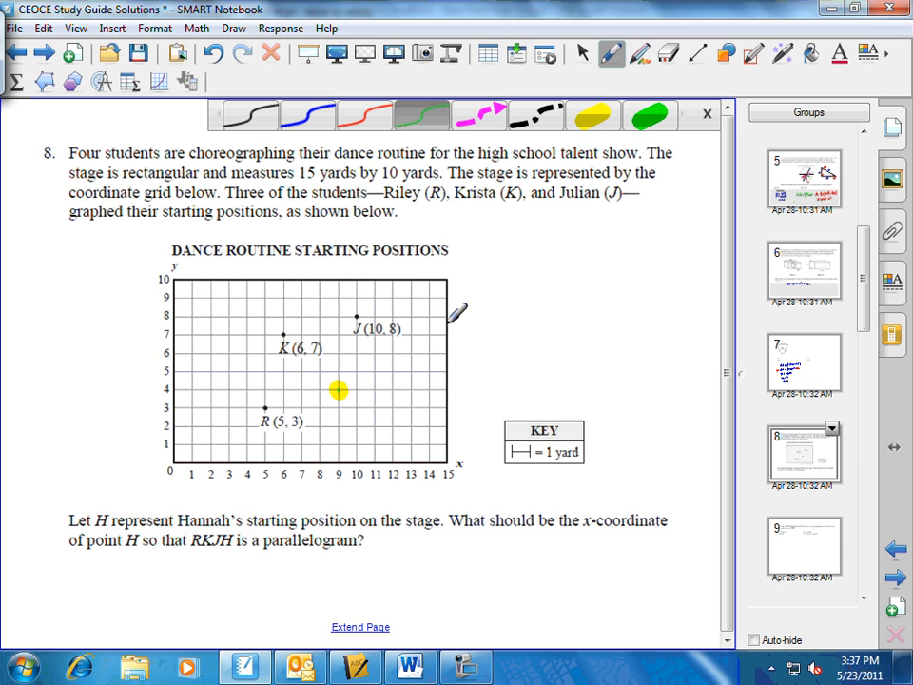
pyautogui.moveTo(433, 548)
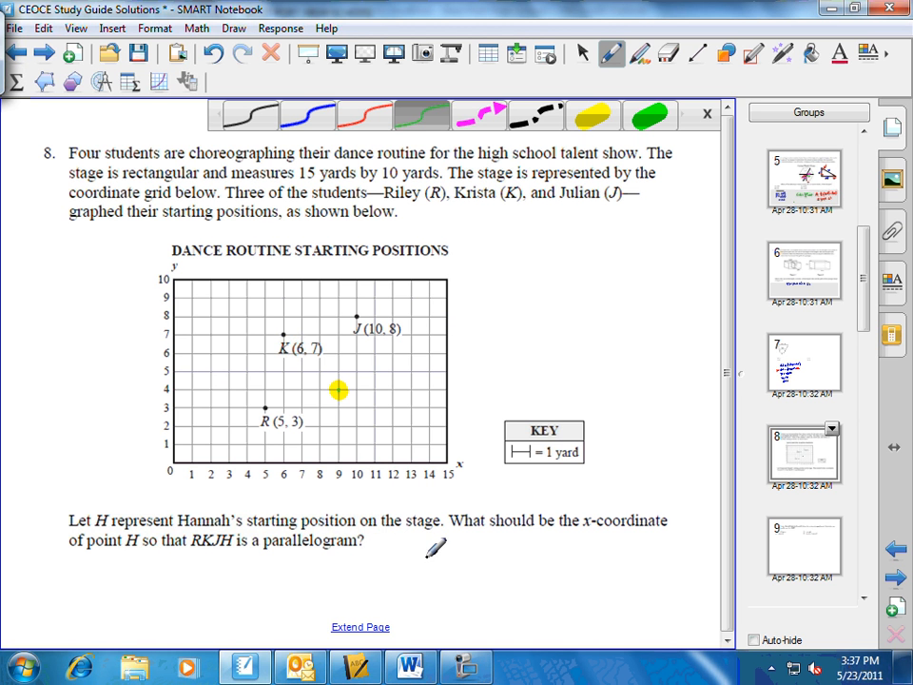